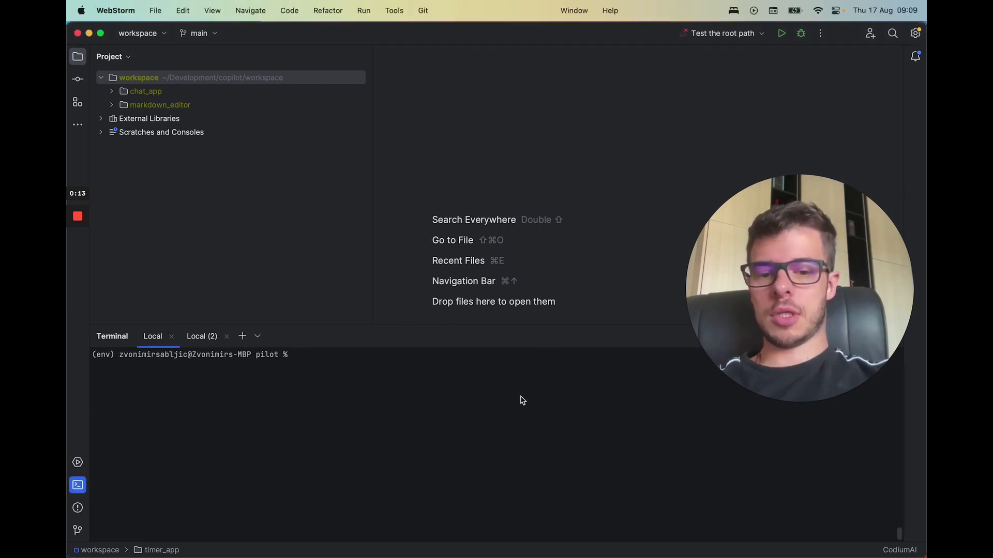
# Run python main.py and submit project name 'timer app' with a countdown timer app description
pyautogui.write('python main.py')
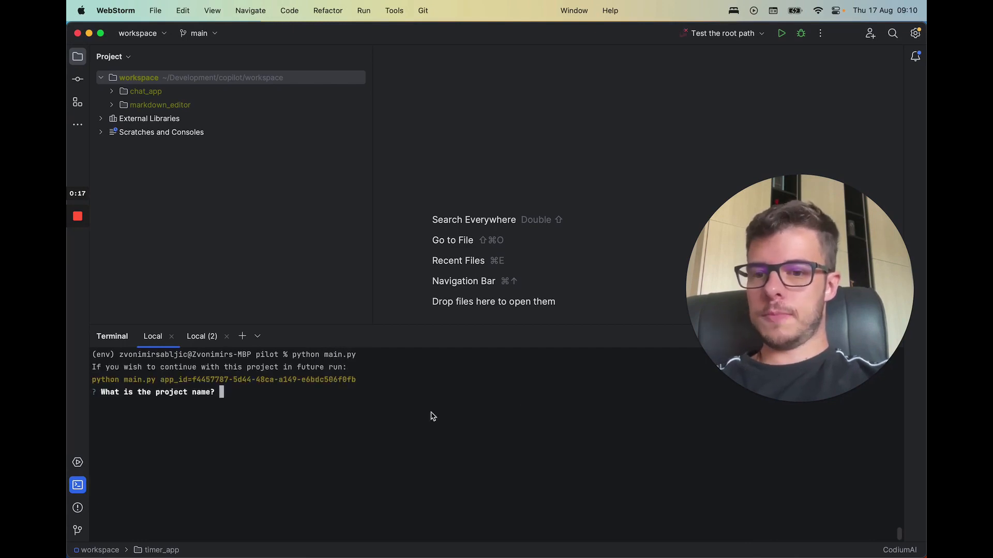
pyautogui.write('time')
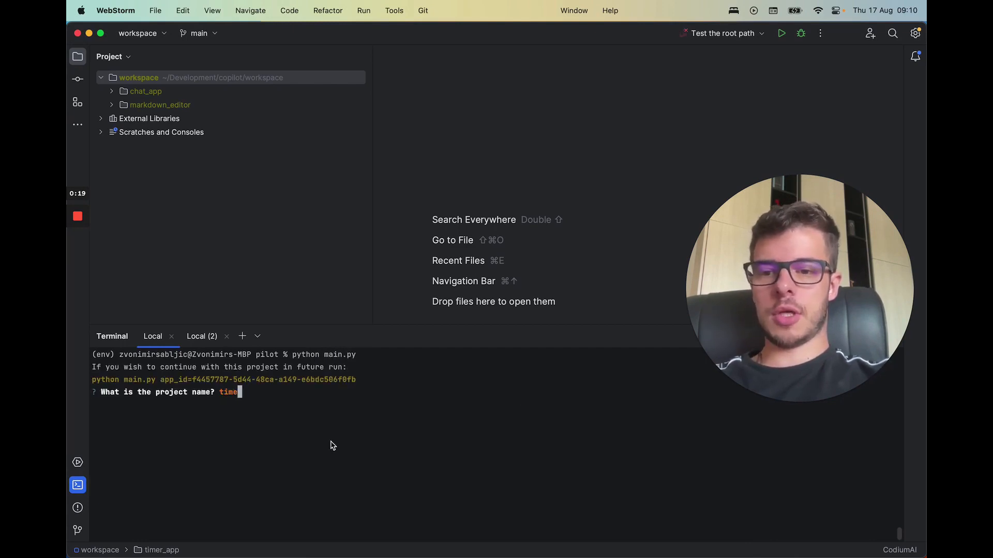
pyautogui.write('timer app')
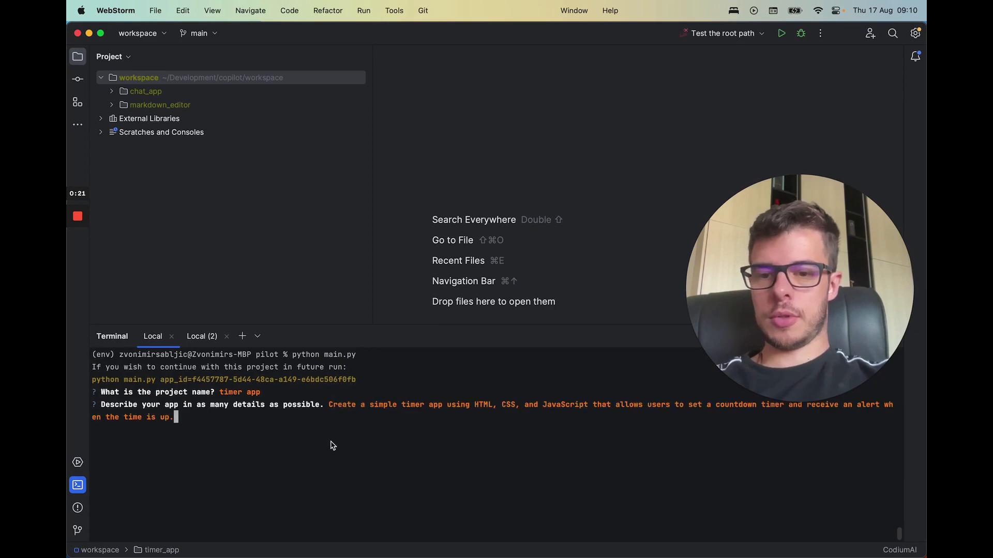
pyautogui.press('enter')
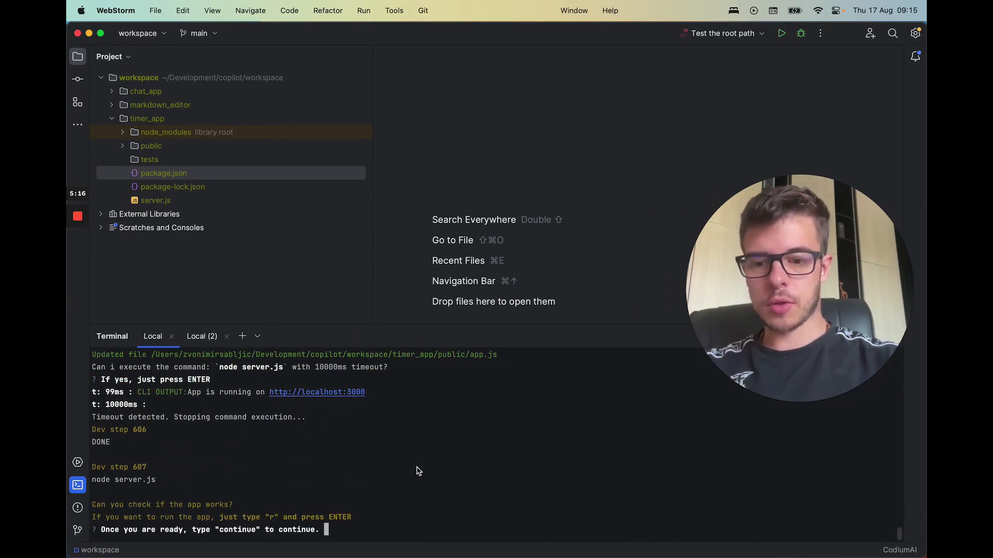
# After the timer_app files are generated, enter 'r' to run the app
pyautogui.write('r')
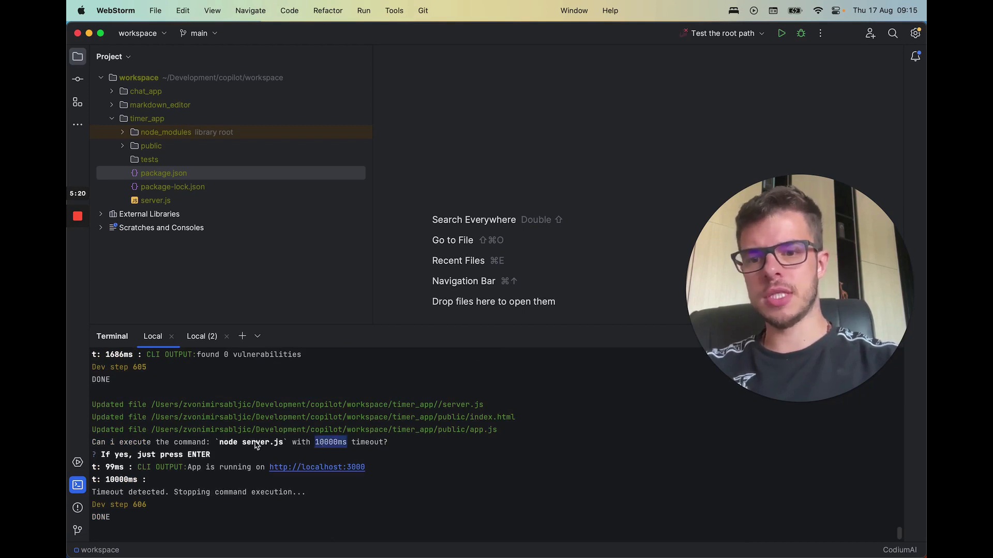
pyautogui.doubleClick(250, 442)
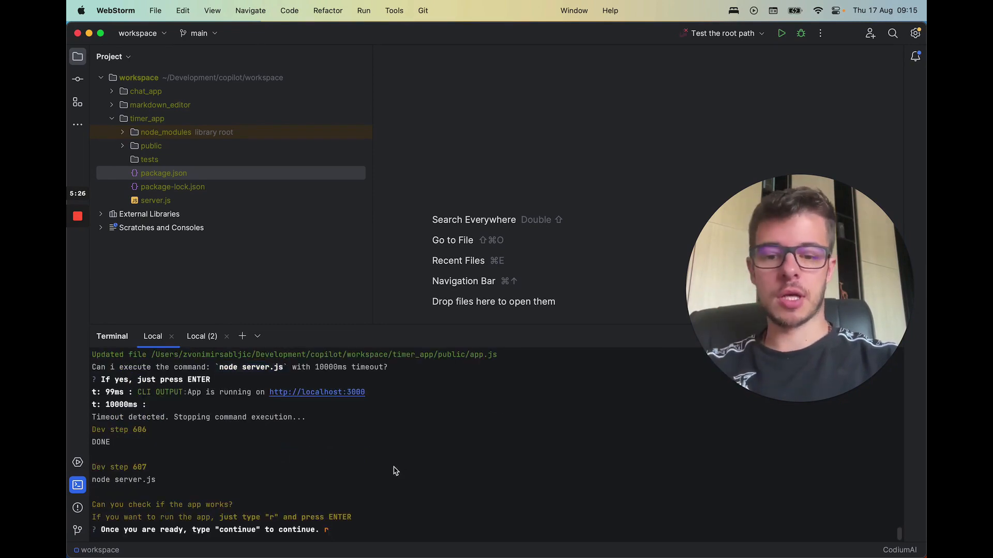
pyautogui.press('enter')
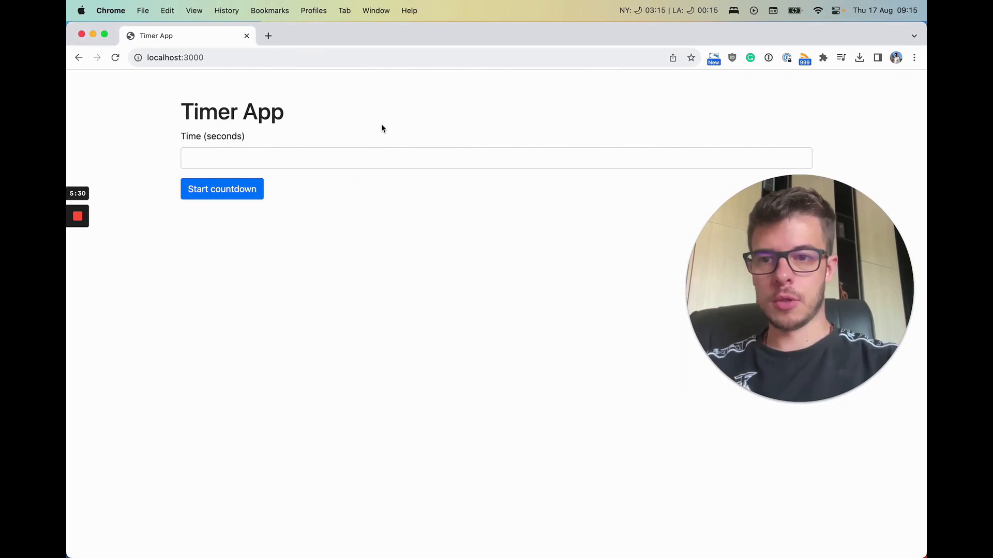
# Run a 4-second countdown and dismiss the countdown-ended alert
pyautogui.click(496, 158)
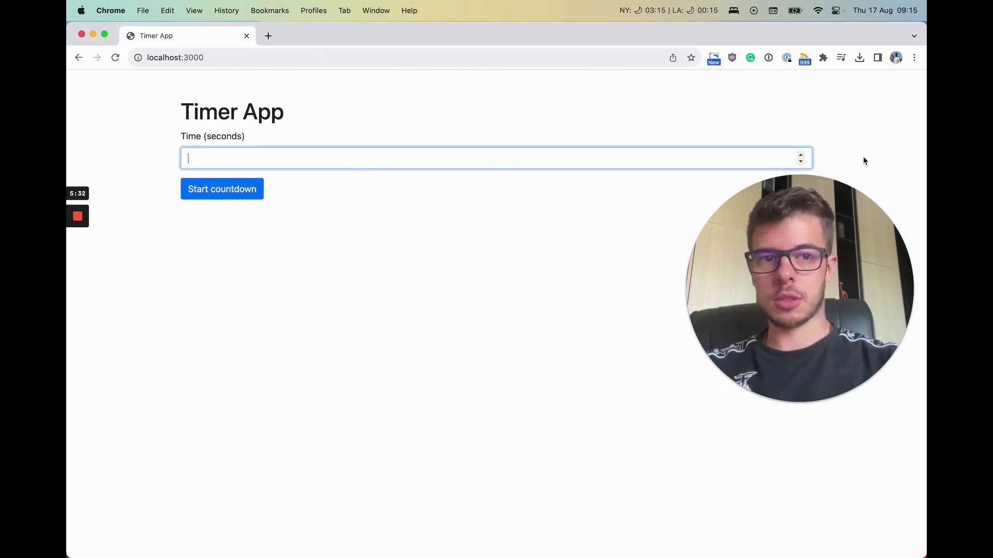
pyautogui.write('4')
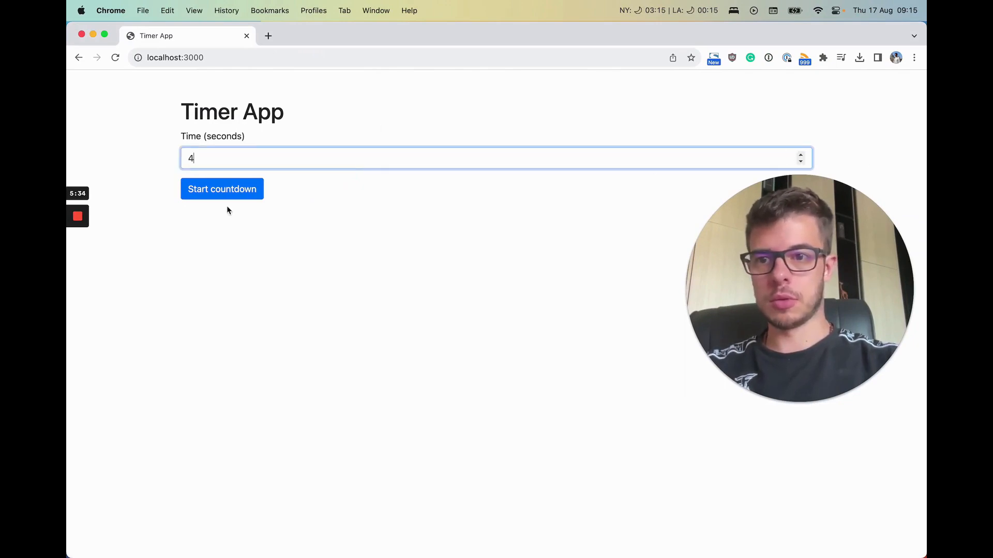
pyautogui.click(221, 188)
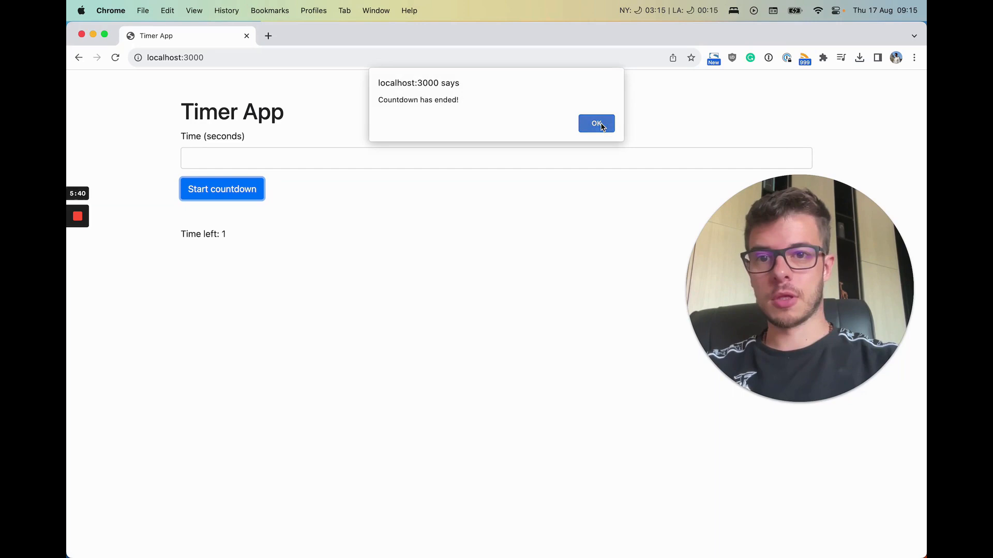
pyautogui.click(595, 123)
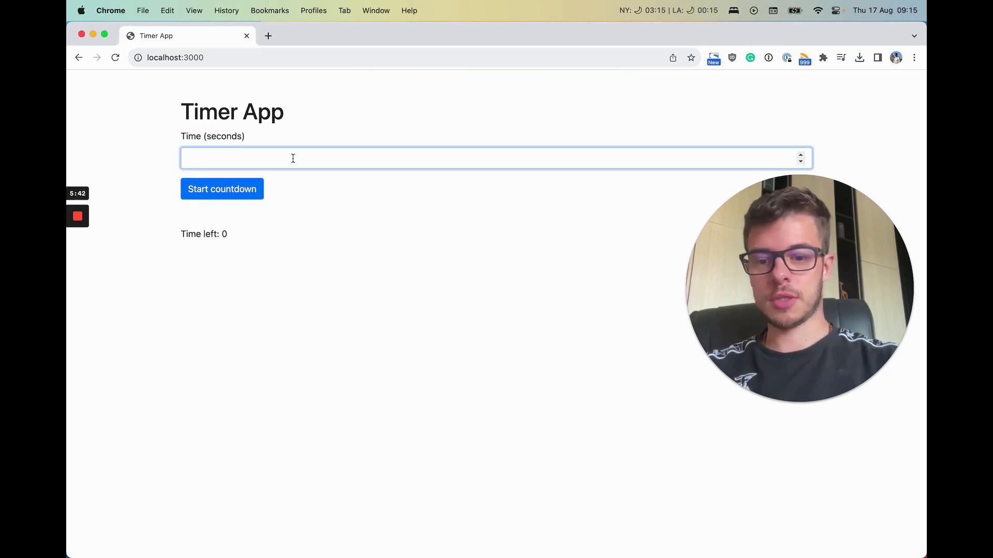
# Clear the seconds field and enter 20 for a new countdown
pyautogui.write('01')
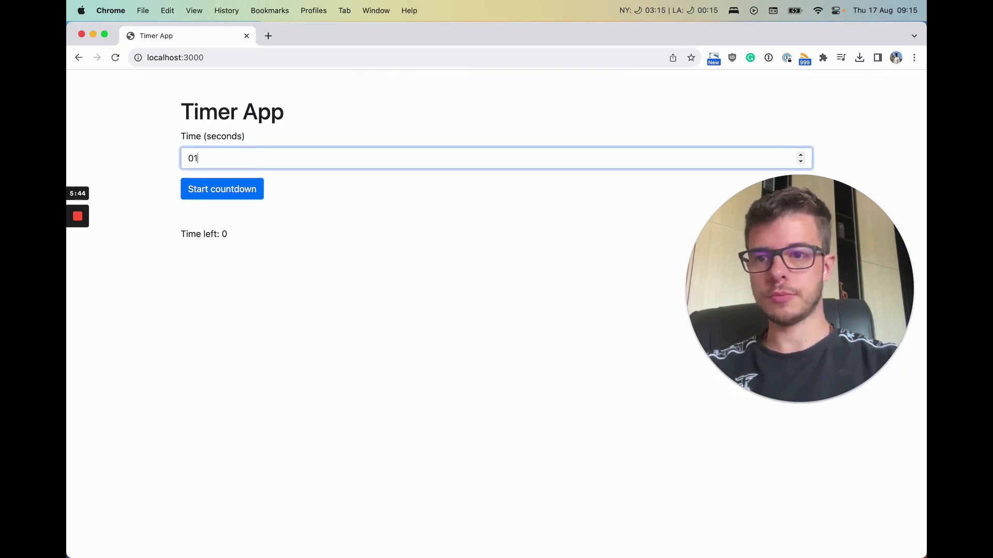
pyautogui.press('Backspace')
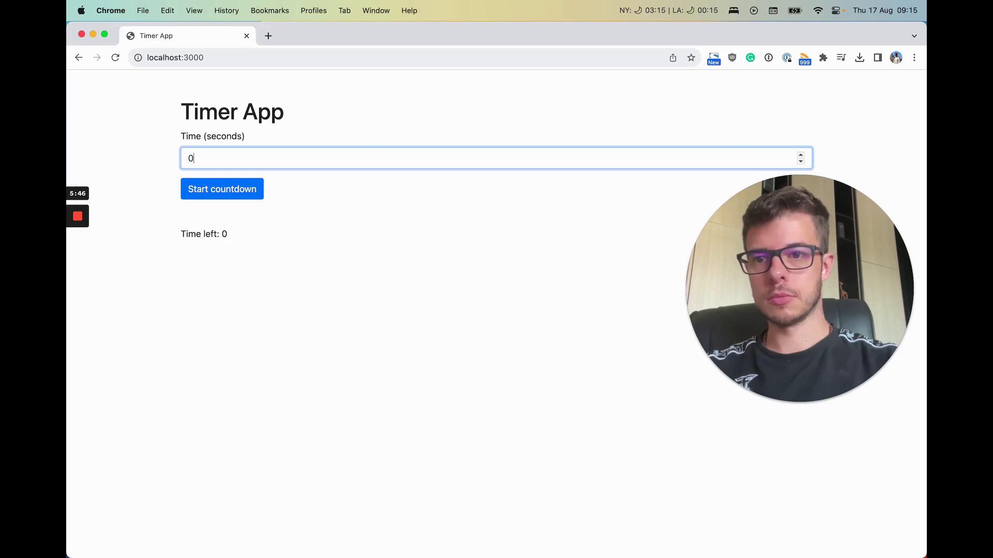
pyautogui.press('Backspace')
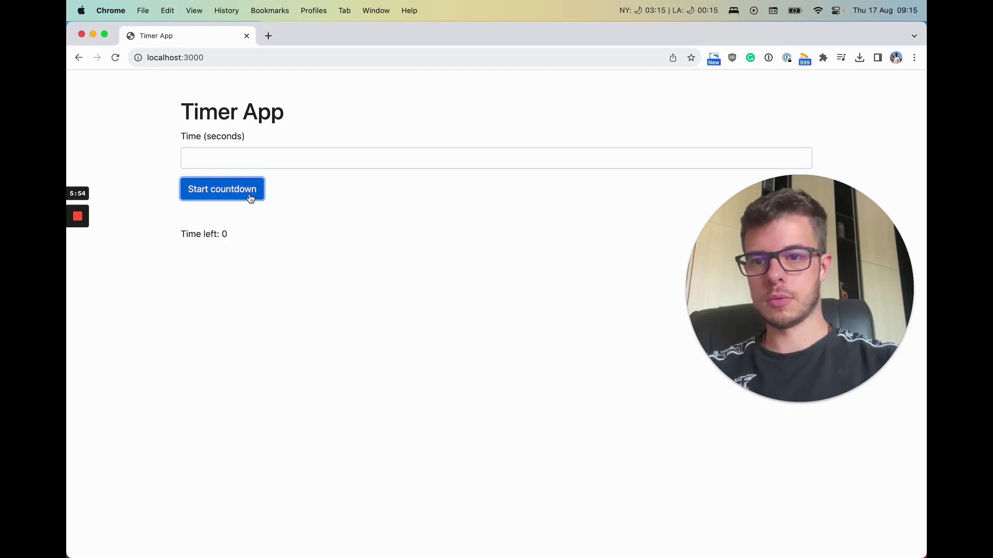
pyautogui.click(496, 158)
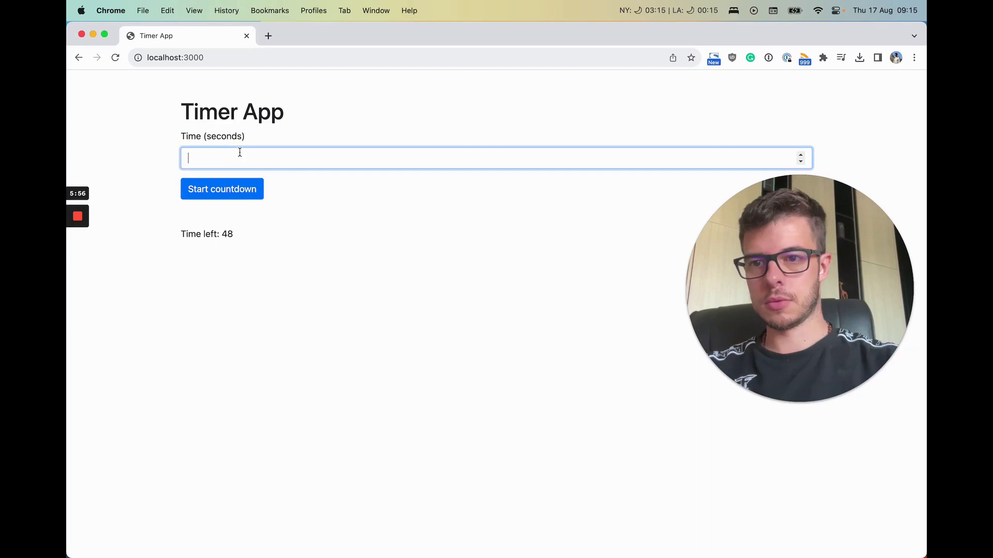
pyautogui.write('20')
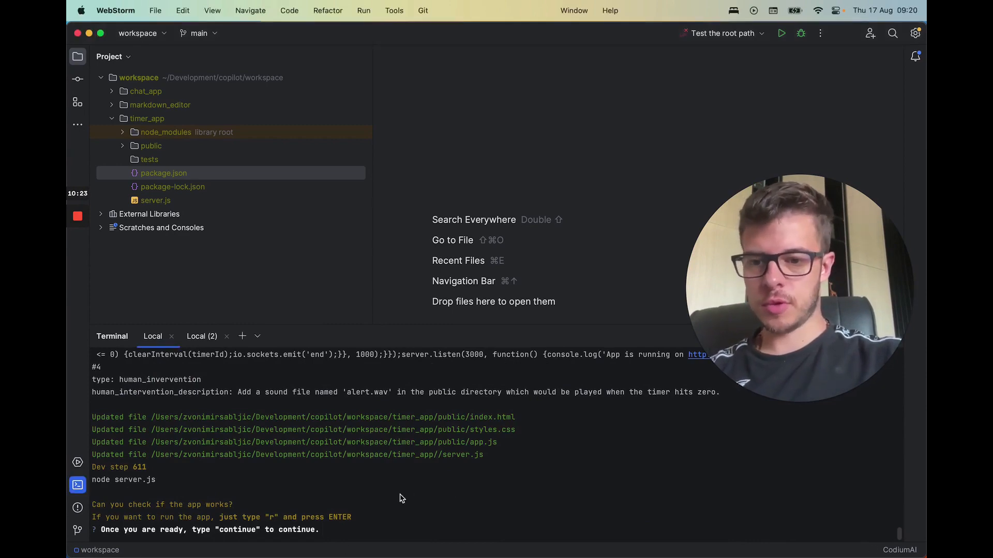
# Enter 'r' in the terminal to rerun the updated timer app
pyautogui.write('r')
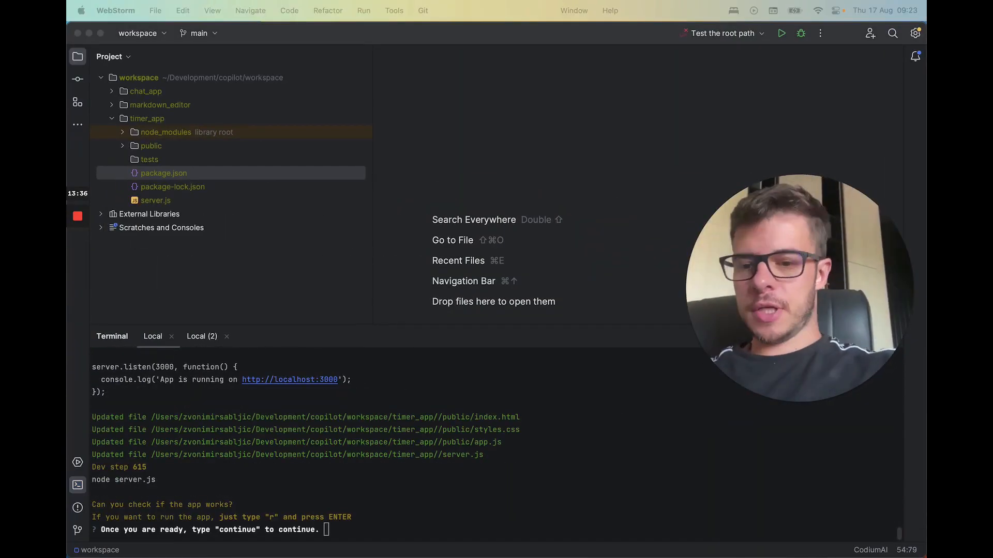
pyautogui.write('r')
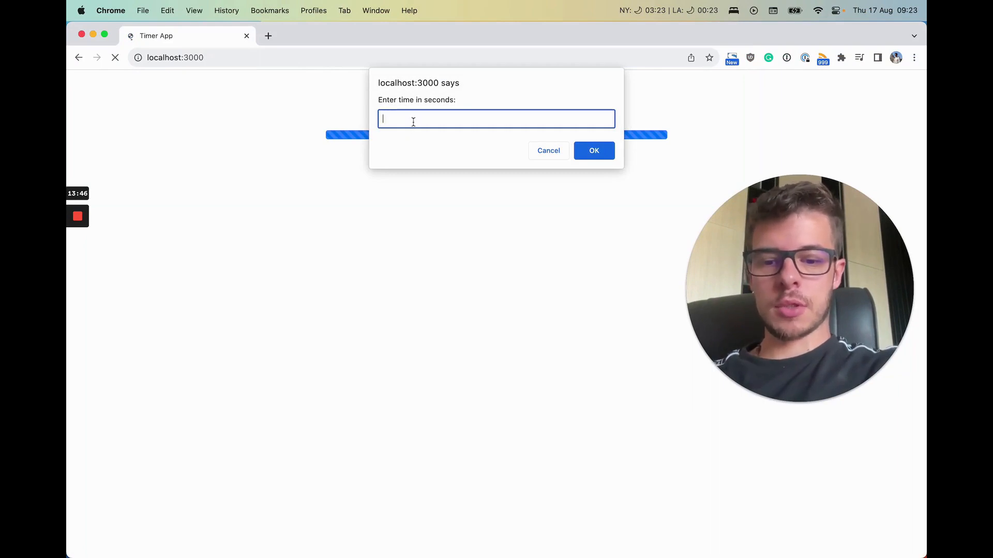
# Click into the 'Enter time in seconds' prompt field
pyautogui.click(593, 151)
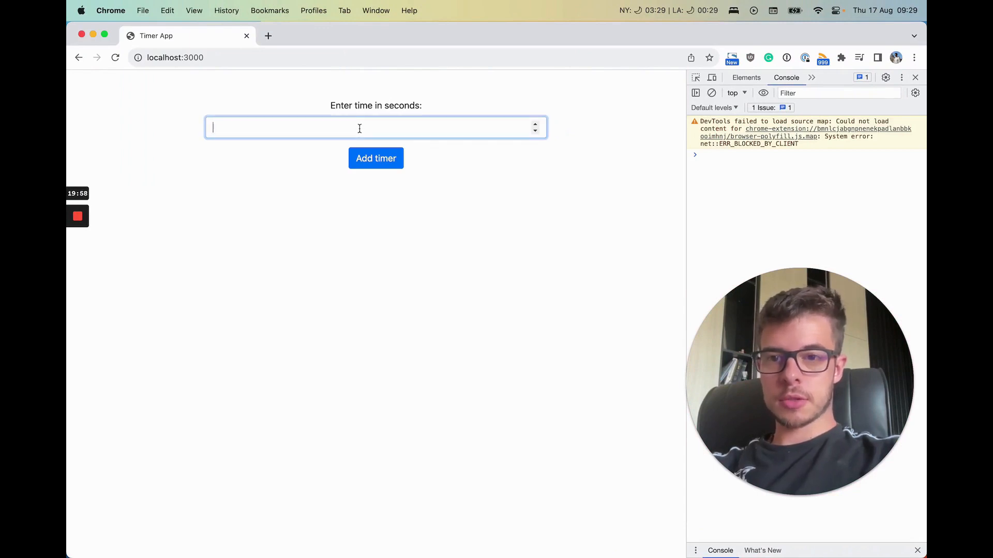
# Add a 10-second timer and a 15-second timer with Add timer
pyautogui.click(376, 159)
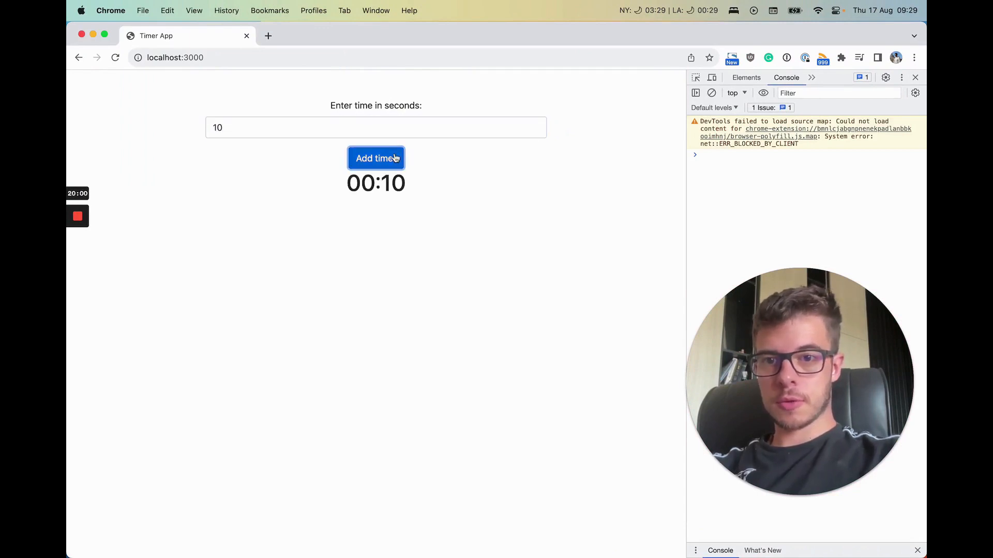
pyautogui.click(375, 158)
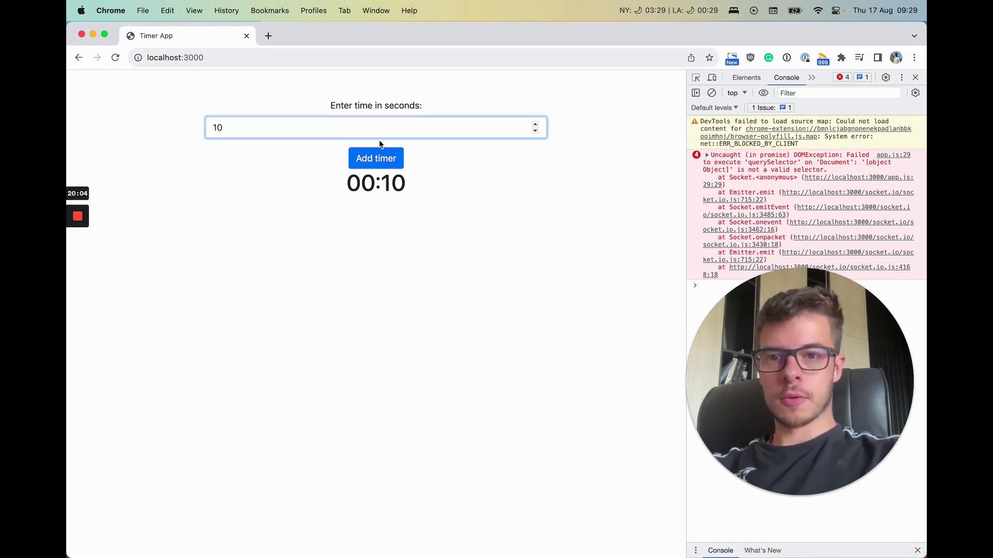
pyautogui.click(376, 158)
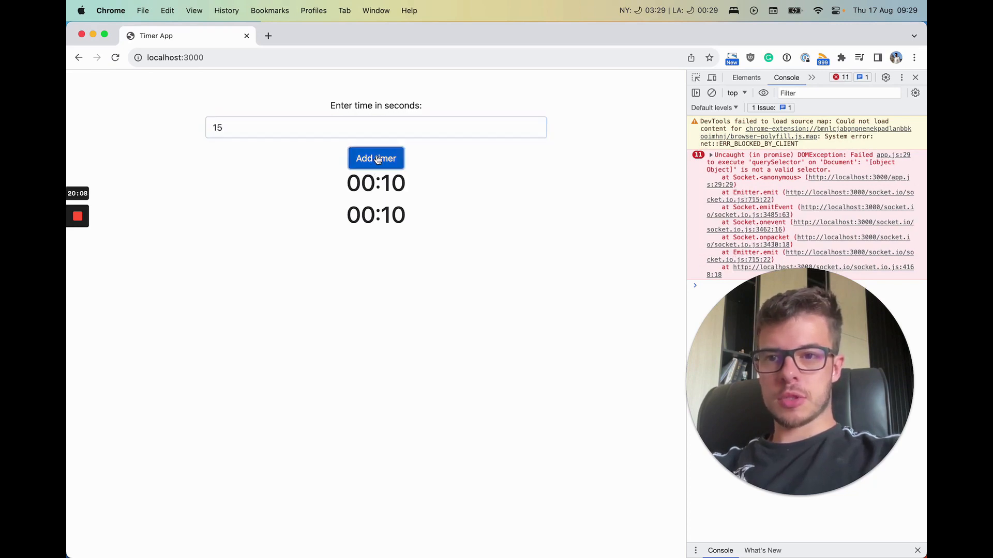
pyautogui.click(375, 158)
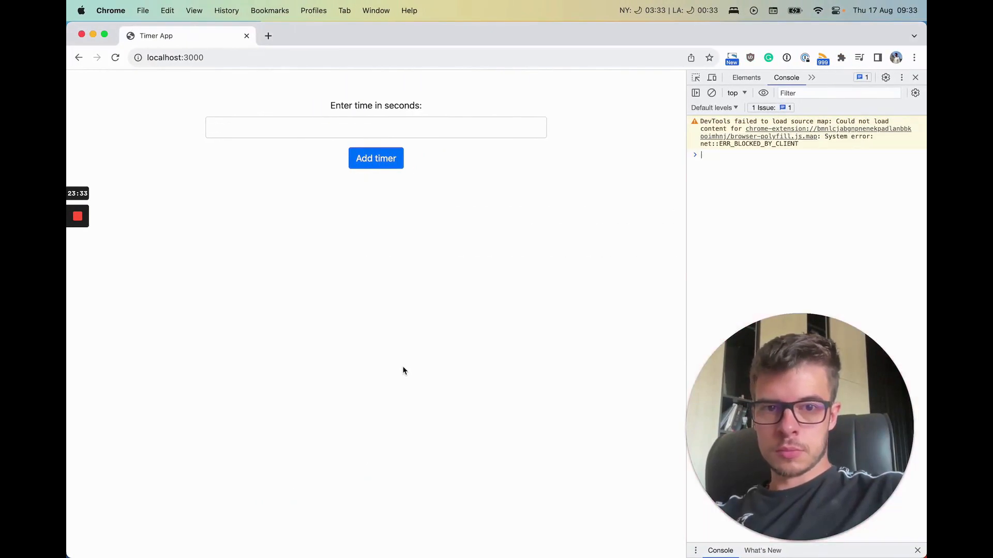
# Add 10- and 15-second timers, then dismiss both Time's up alerts
pyautogui.write('10')
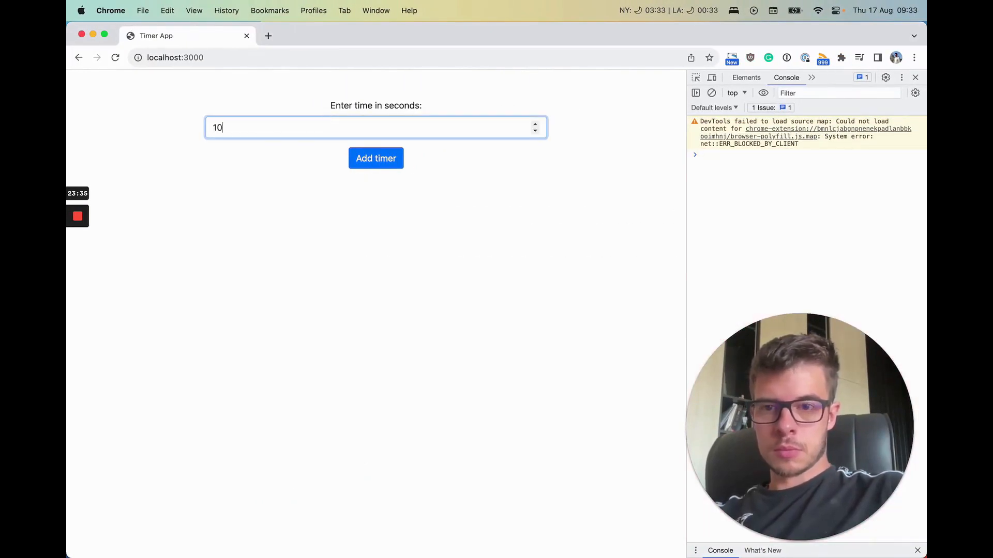
pyautogui.click(376, 158)
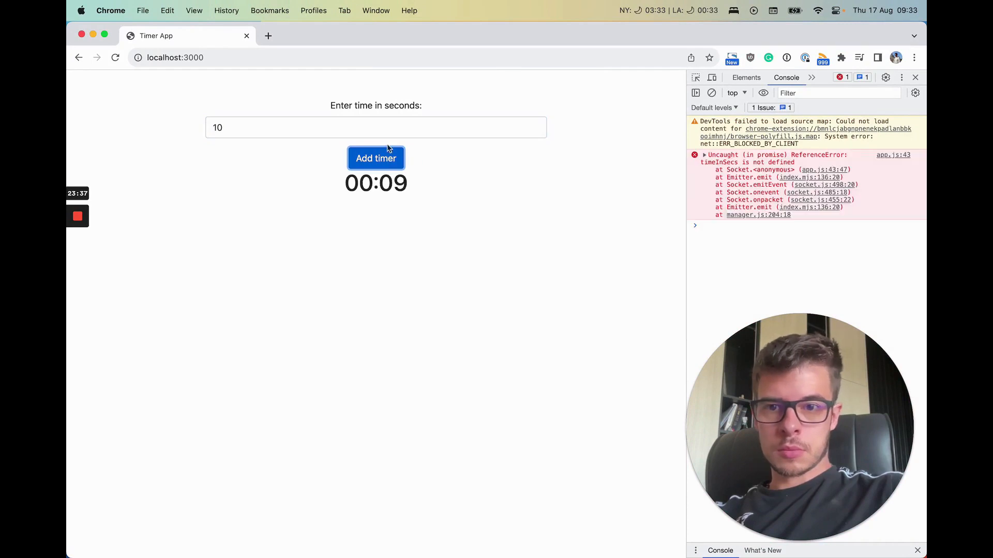
pyautogui.click(376, 127)
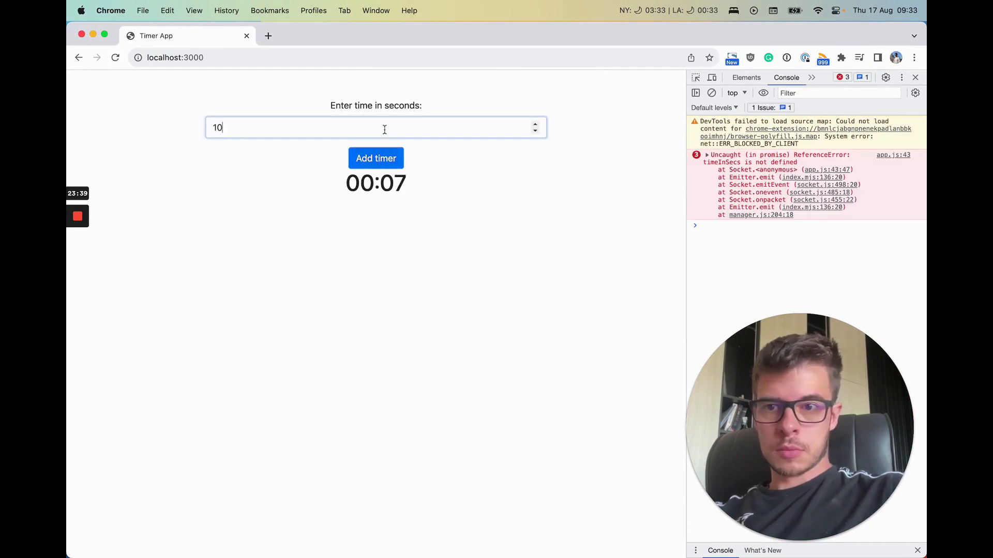
pyautogui.write('15')
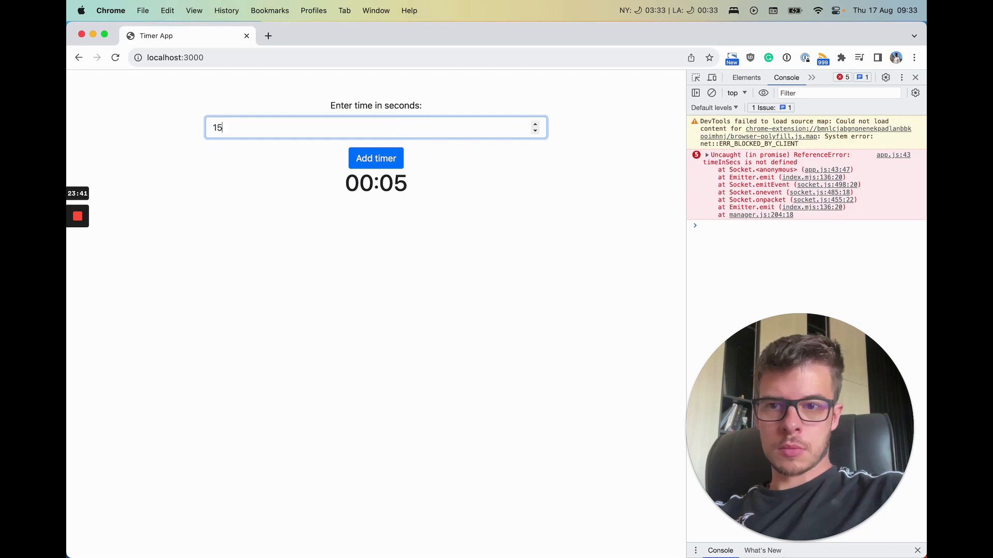
pyautogui.click(375, 158)
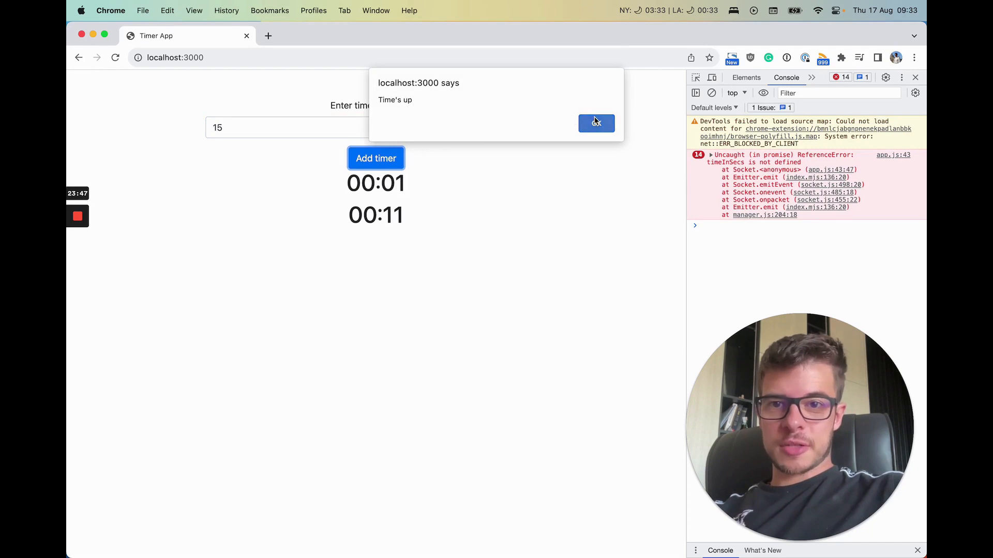
pyautogui.click(595, 124)
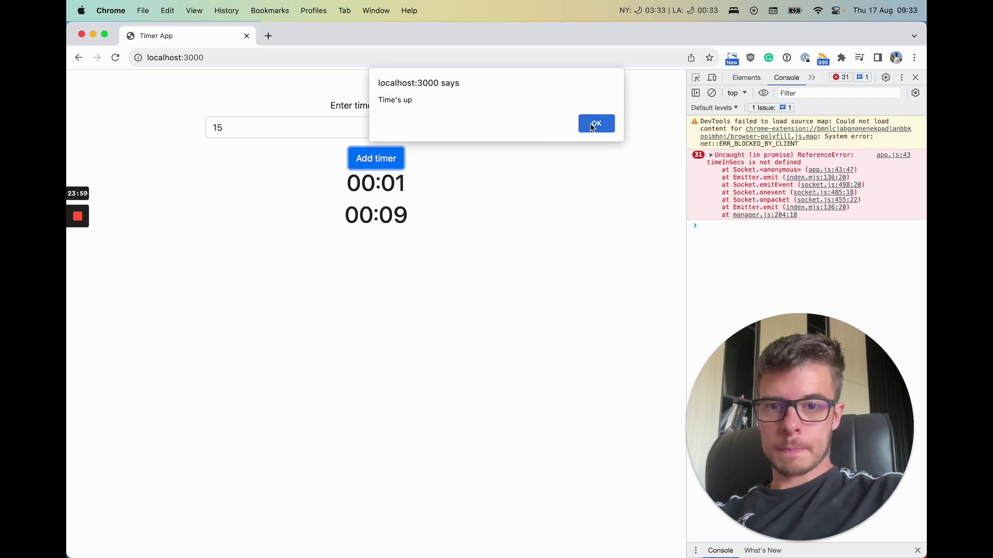
pyautogui.click(595, 123)
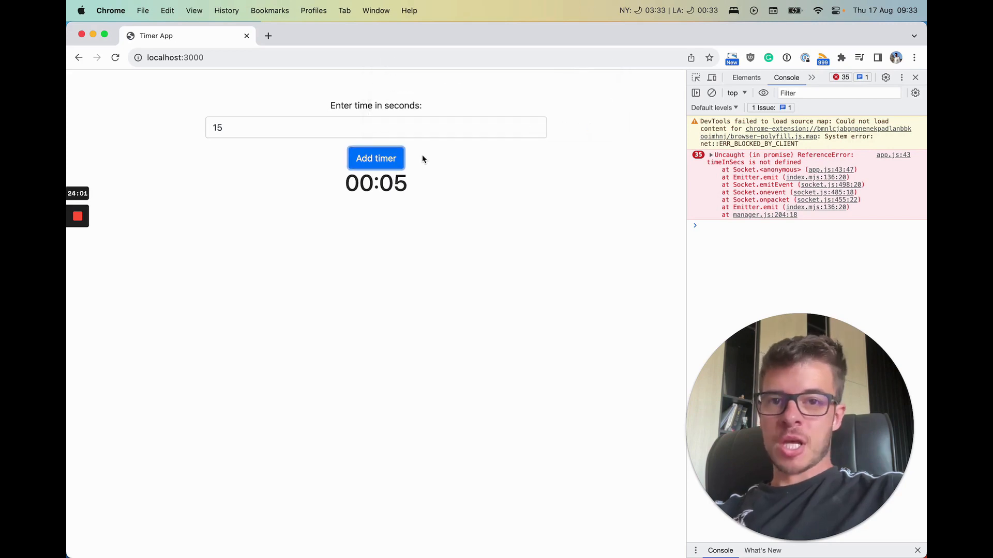